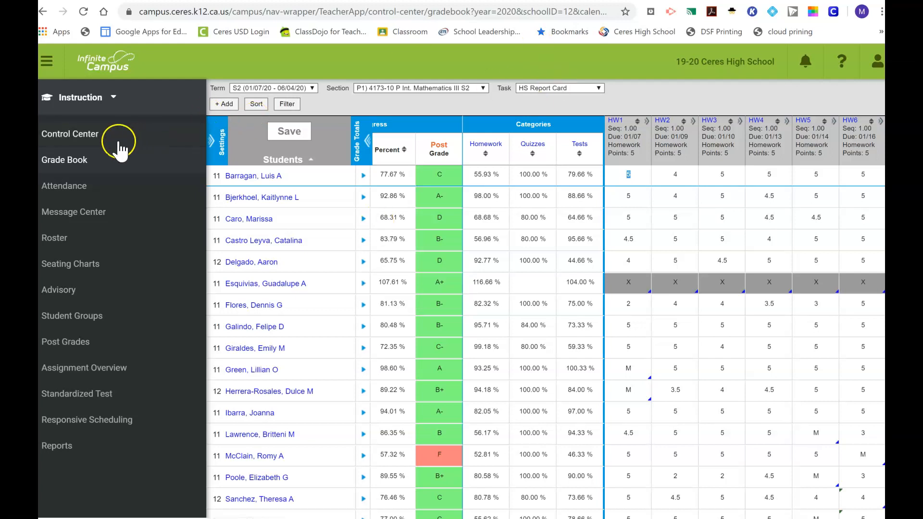
pyautogui.moveTo(163, 277)
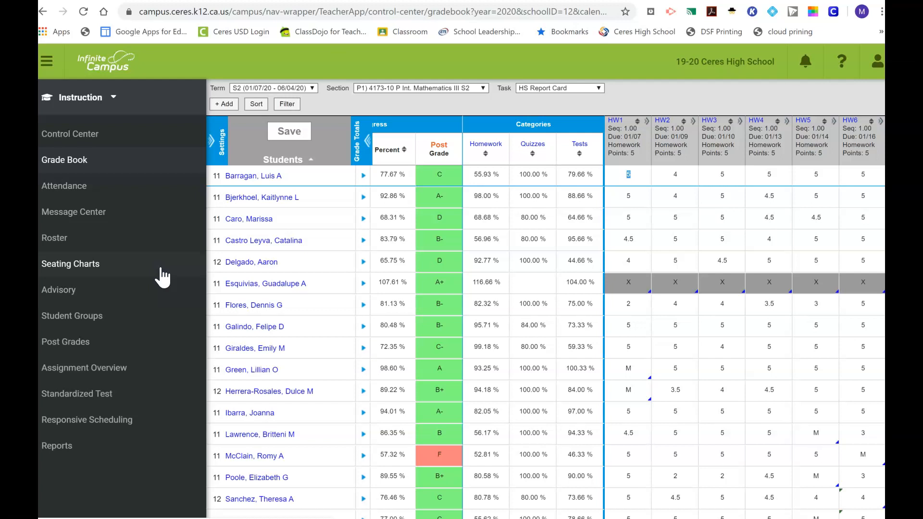
pyautogui.moveTo(97, 223)
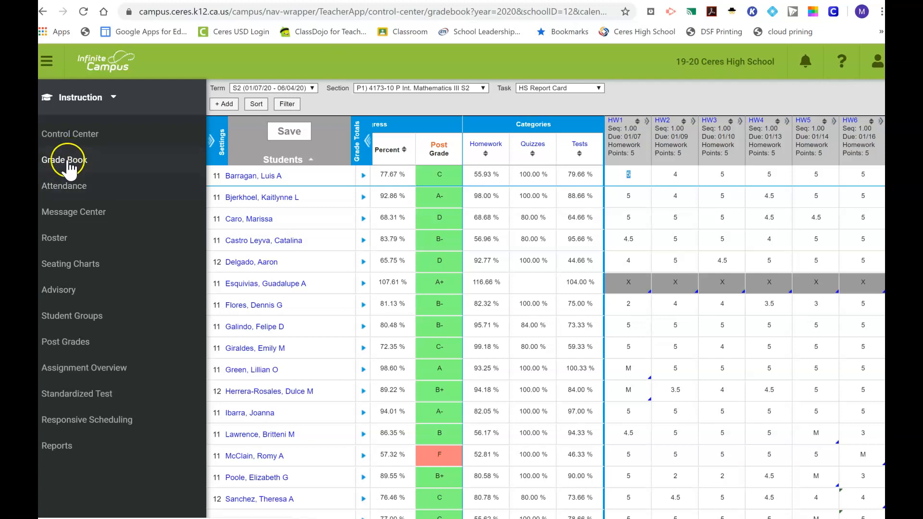
pyautogui.moveTo(571, 97)
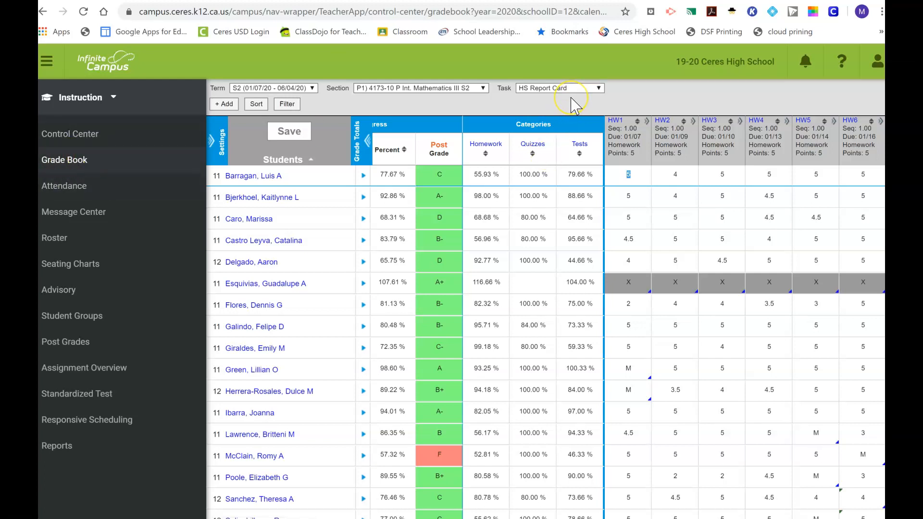
pyautogui.moveTo(571, 108)
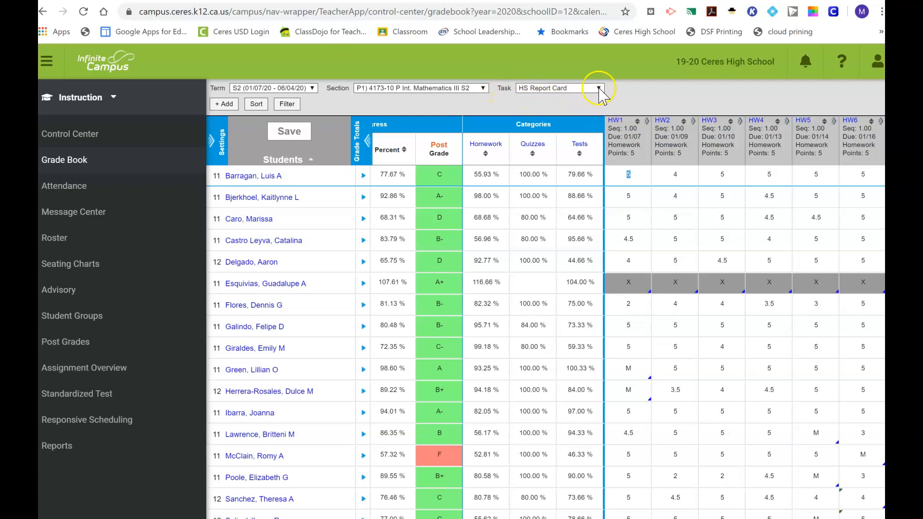
# Choose HS Citizenship from the Task list and review the students' posted S grades
pyautogui.click(599, 87)
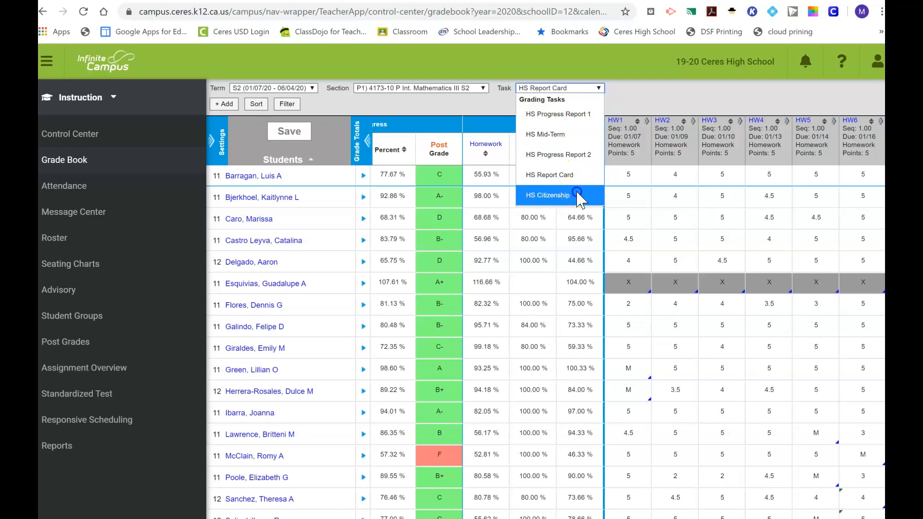
pyautogui.click(547, 195)
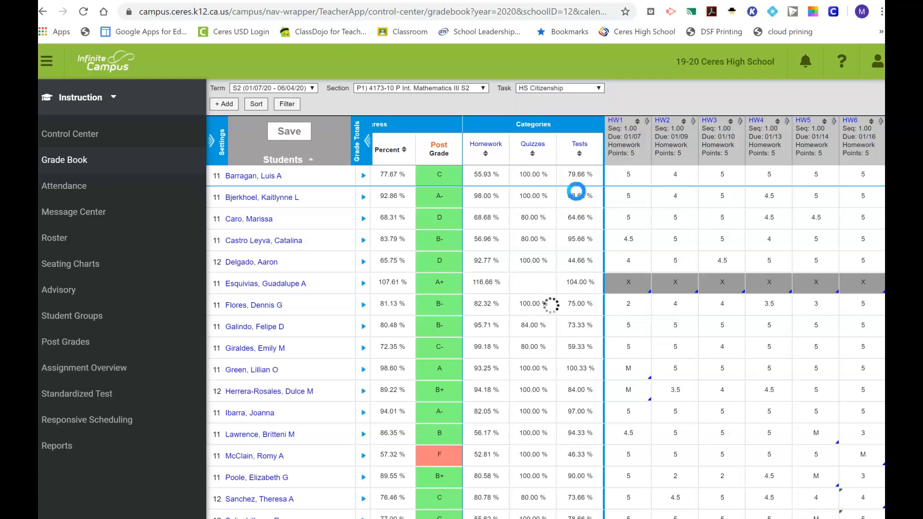
pyautogui.click(439, 148)
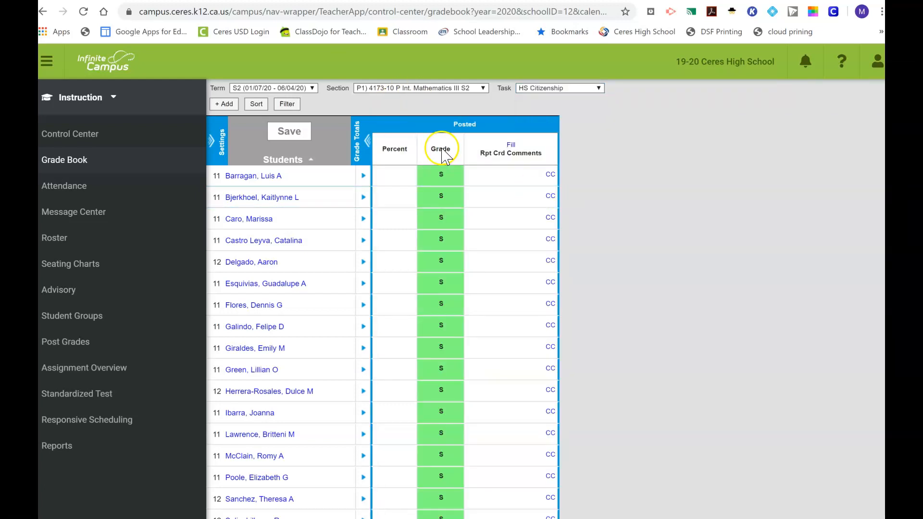
pyautogui.scroll(-3)
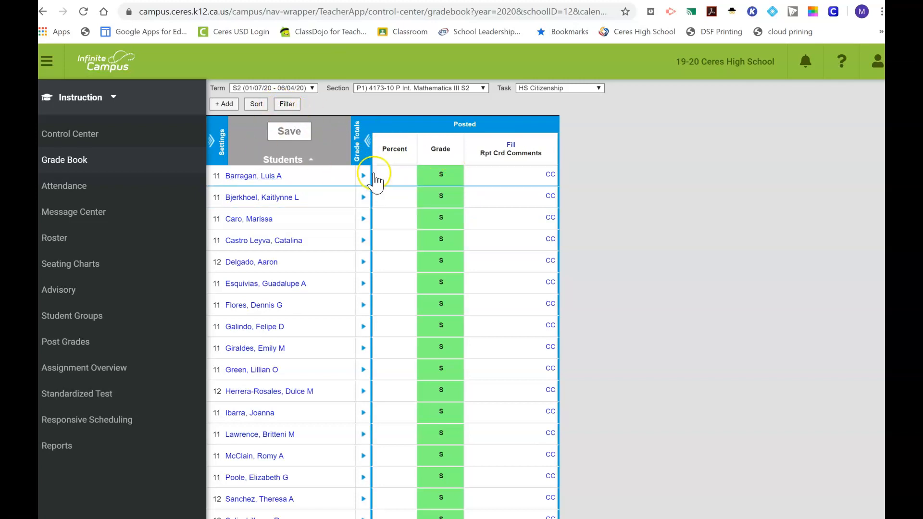
pyautogui.click(441, 175)
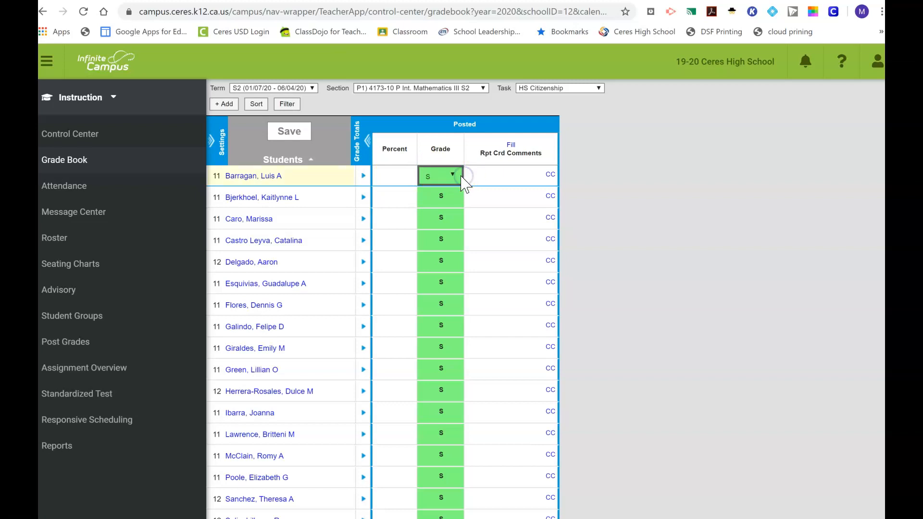
pyautogui.click(452, 175)
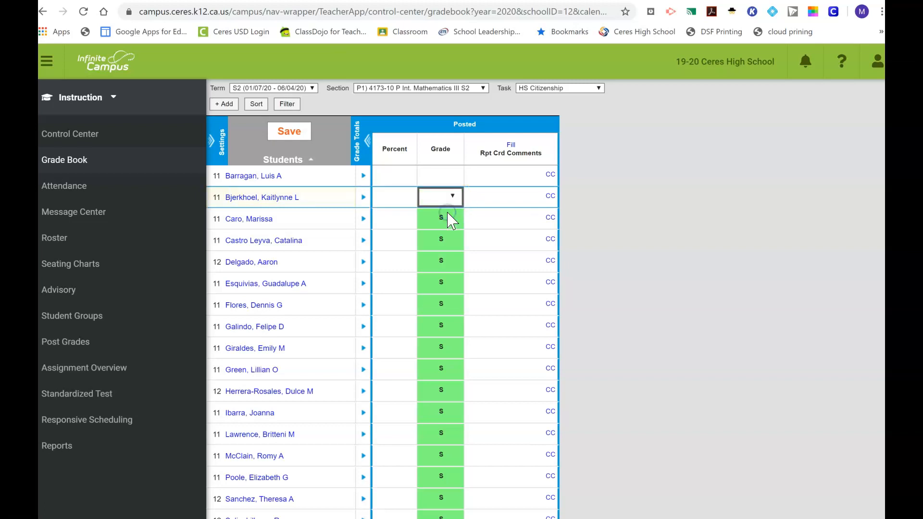
pyautogui.click(440, 218)
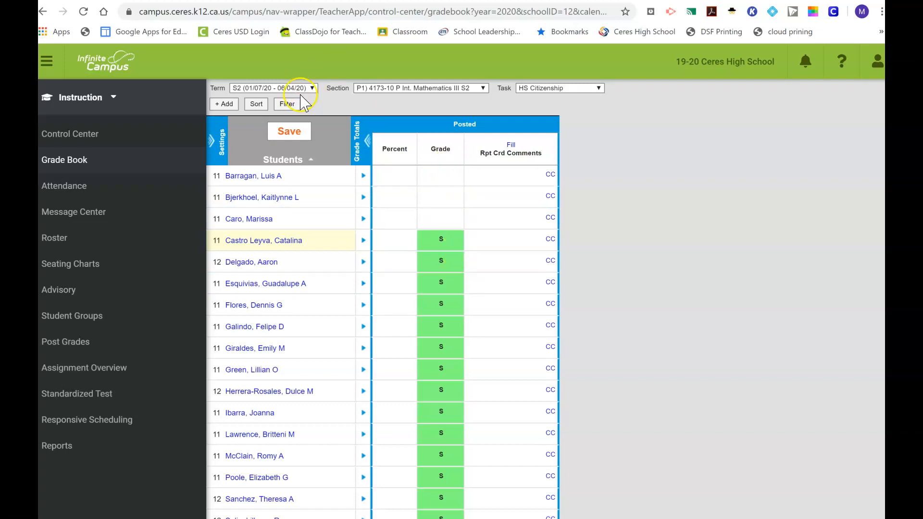
pyautogui.scroll(-3)
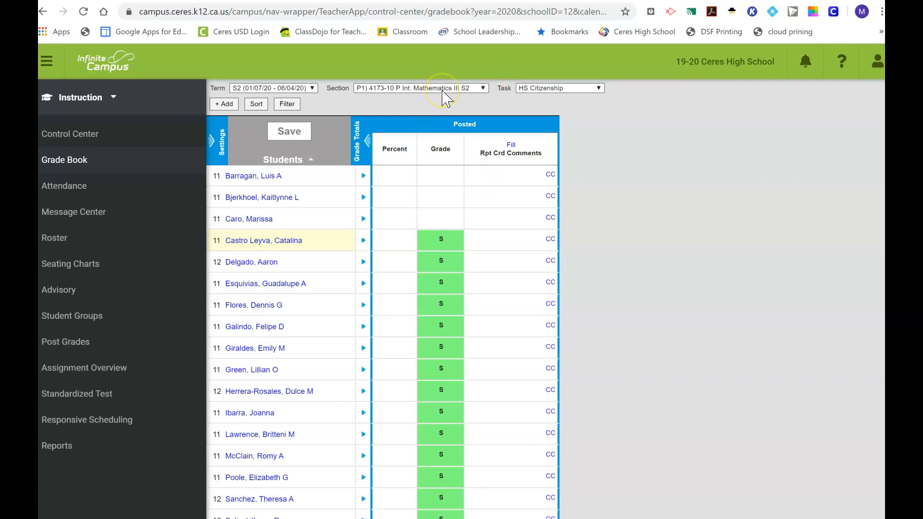
pyautogui.moveTo(72, 195)
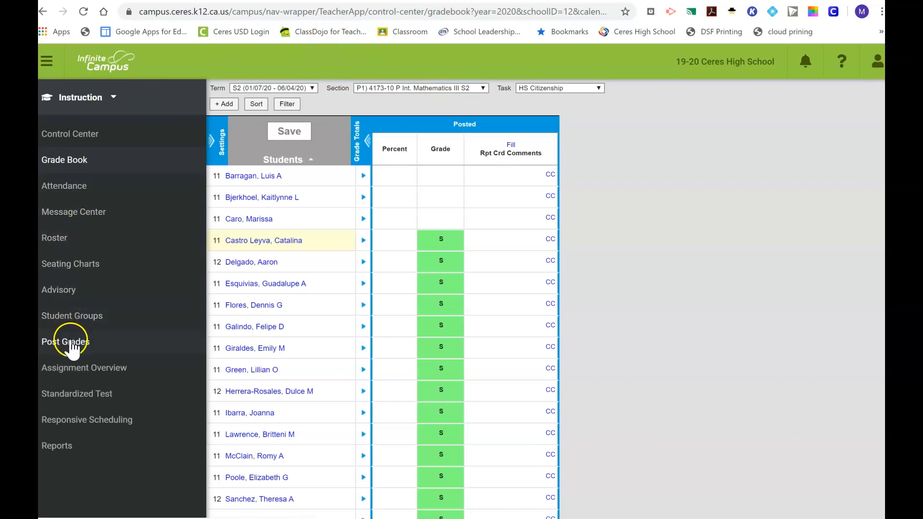
# Go to the Post Grades page for the HS Citizenship task
pyautogui.click(65, 342)
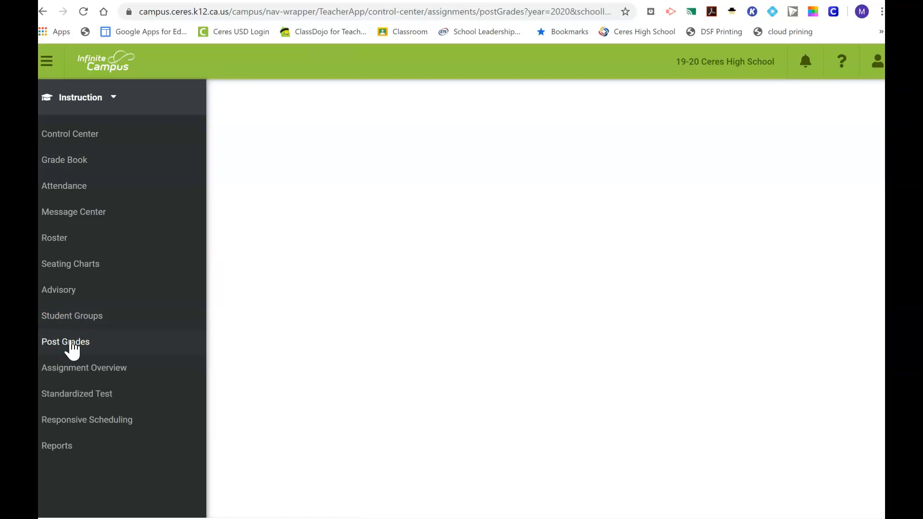
pyautogui.click(65, 342)
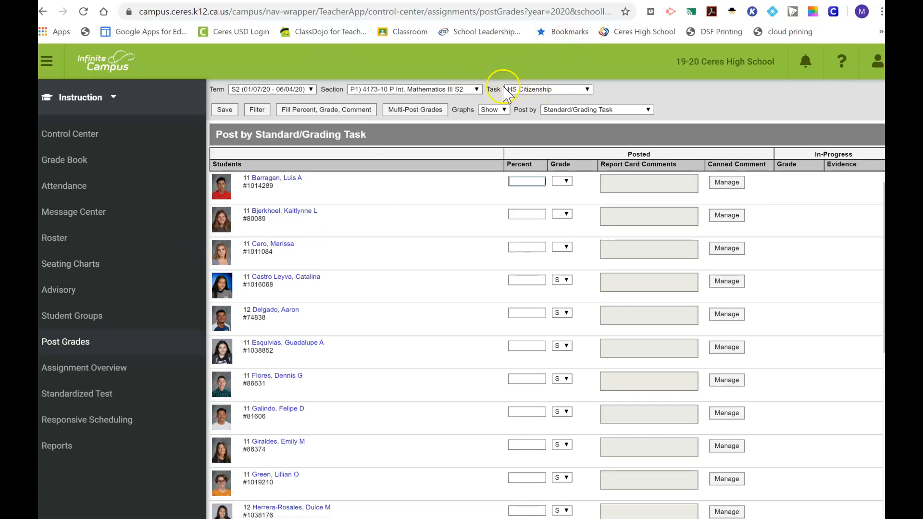
pyautogui.moveTo(557, 94)
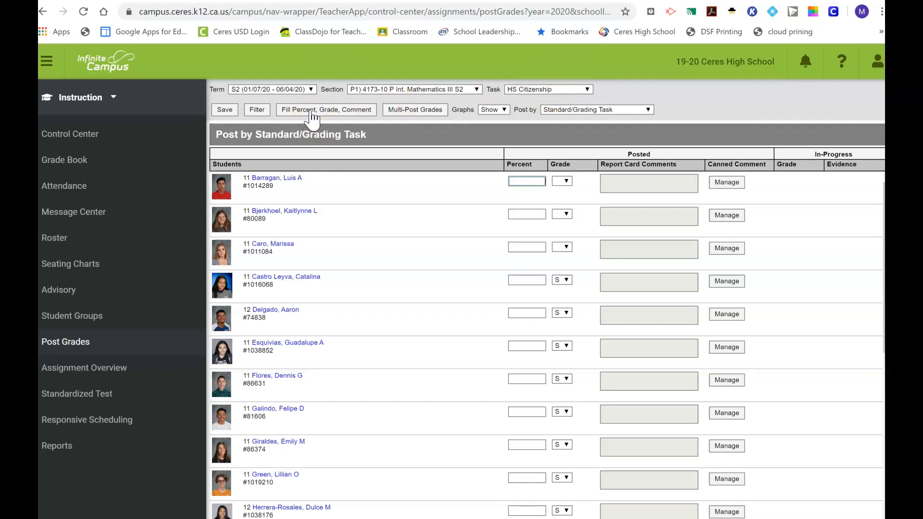
# Start a Fill Percent, Grade, Comment with Grade checked and blank value for all students
pyautogui.click(326, 110)
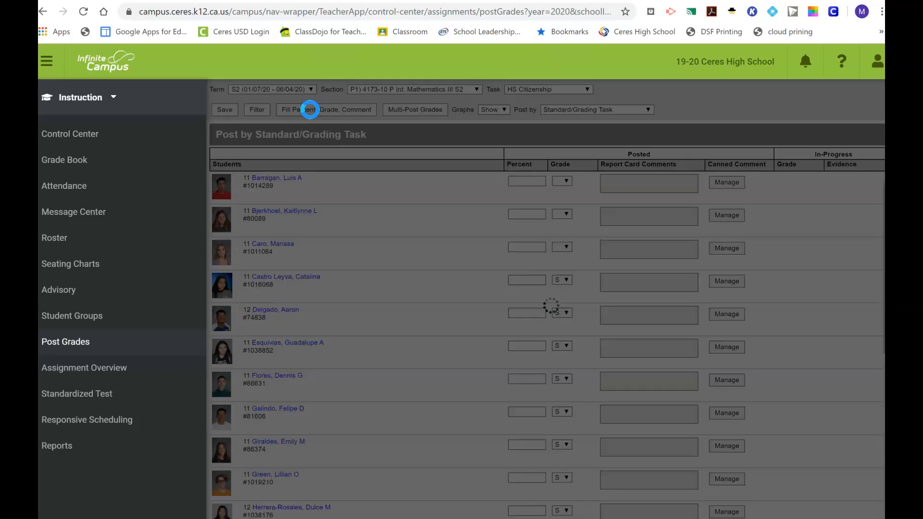
pyautogui.click(326, 109)
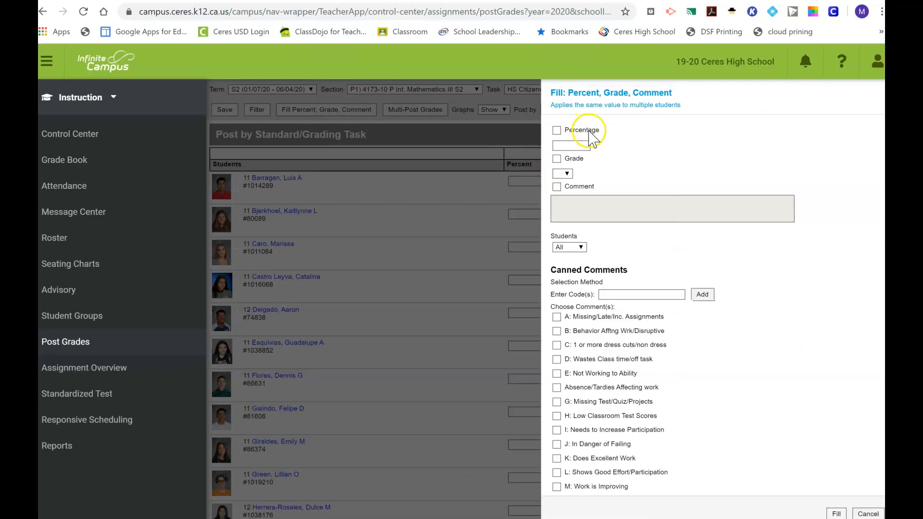
pyautogui.moveTo(558, 164)
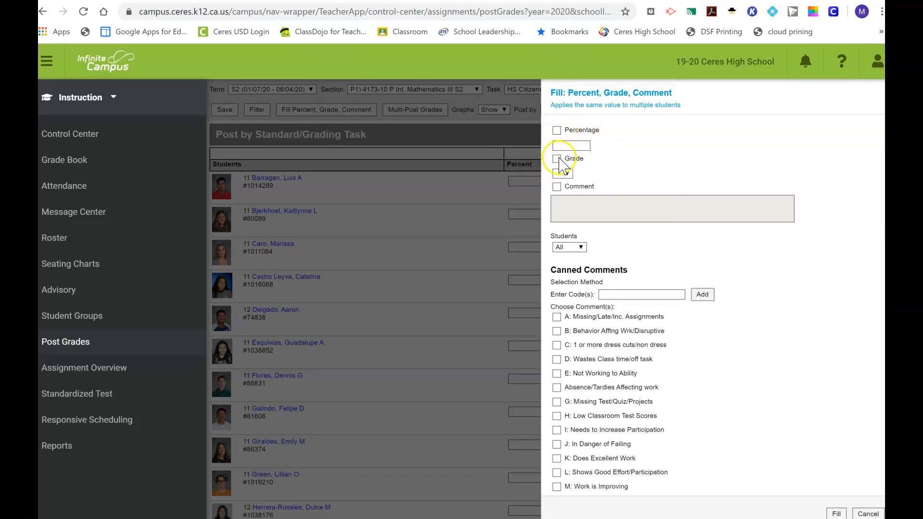
pyautogui.click(556, 159)
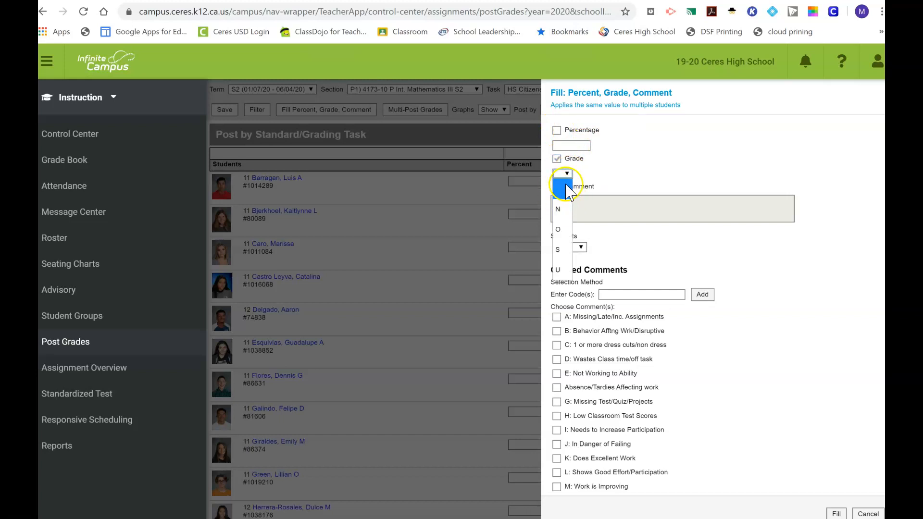
pyautogui.click(566, 174)
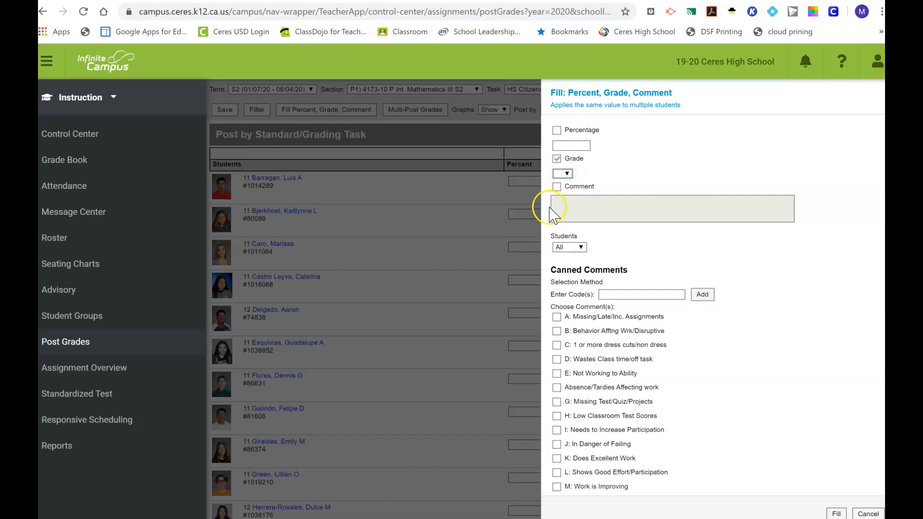
pyautogui.moveTo(604, 259)
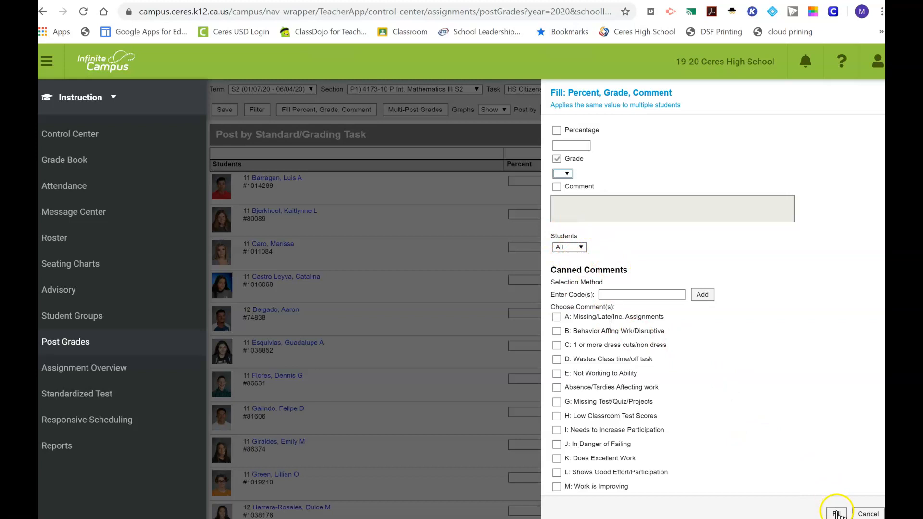
pyautogui.click(836, 513)
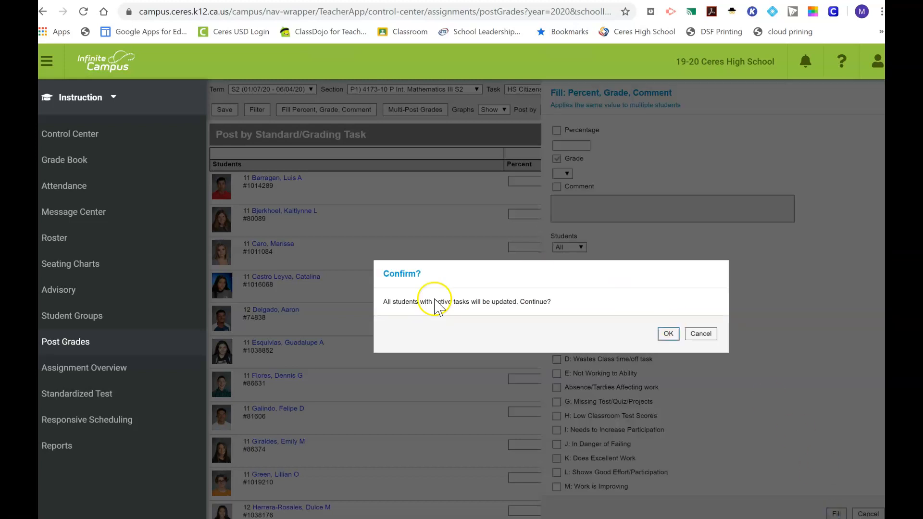
pyautogui.moveTo(411, 341)
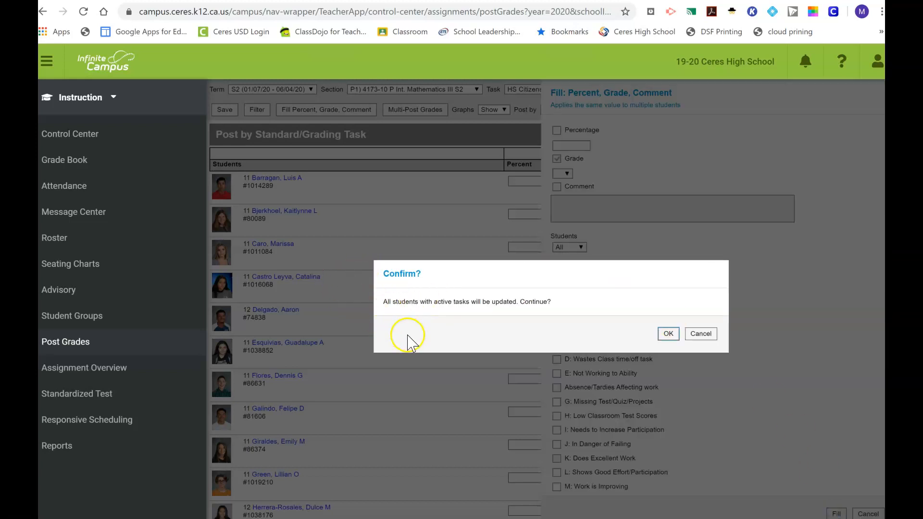
pyautogui.moveTo(497, 324)
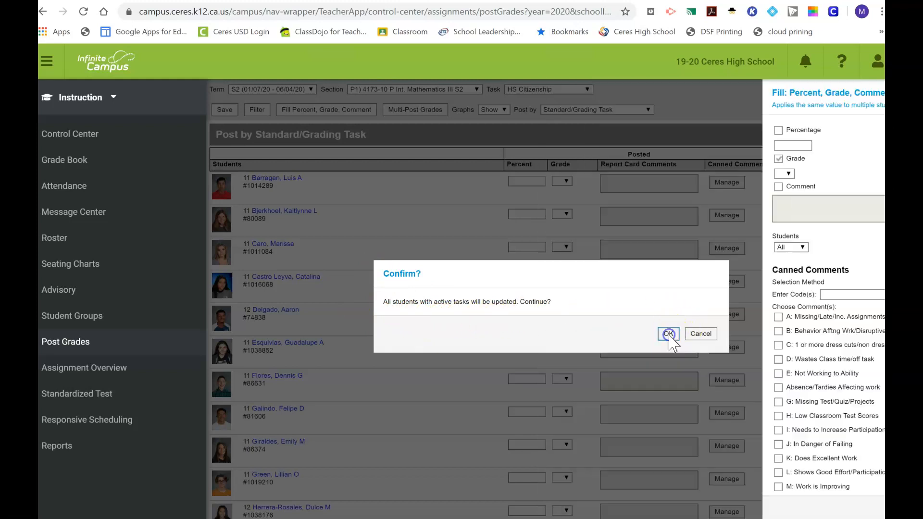
# Confirm the fill so every period 1 student's citizenship grade becomes blank
pyautogui.click(667, 333)
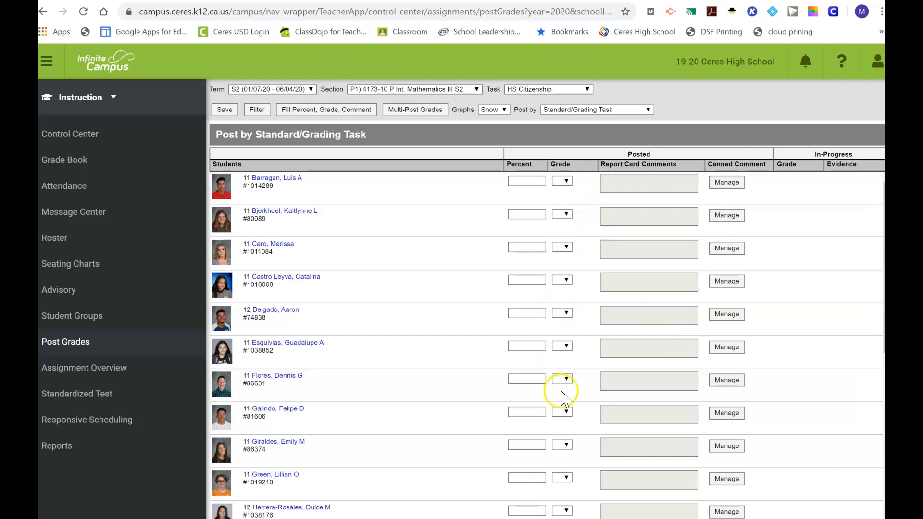
pyautogui.moveTo(567, 182)
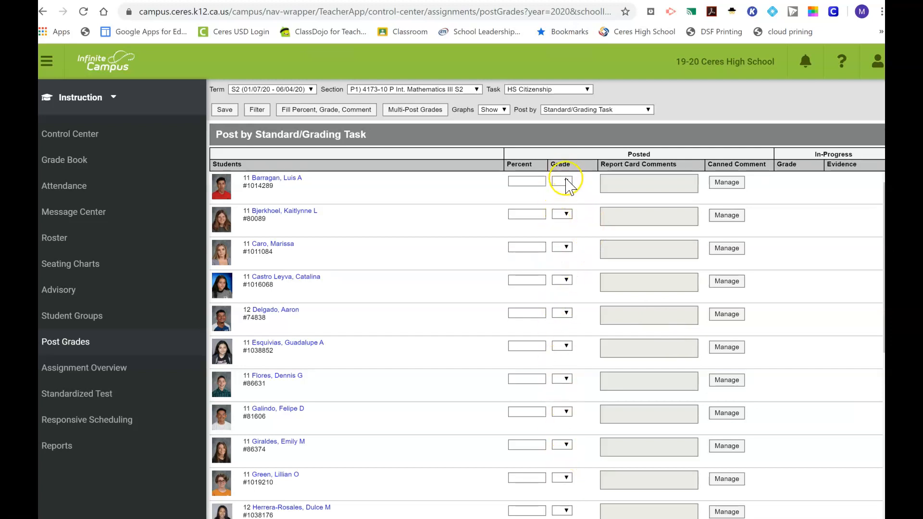
pyautogui.scroll(-3)
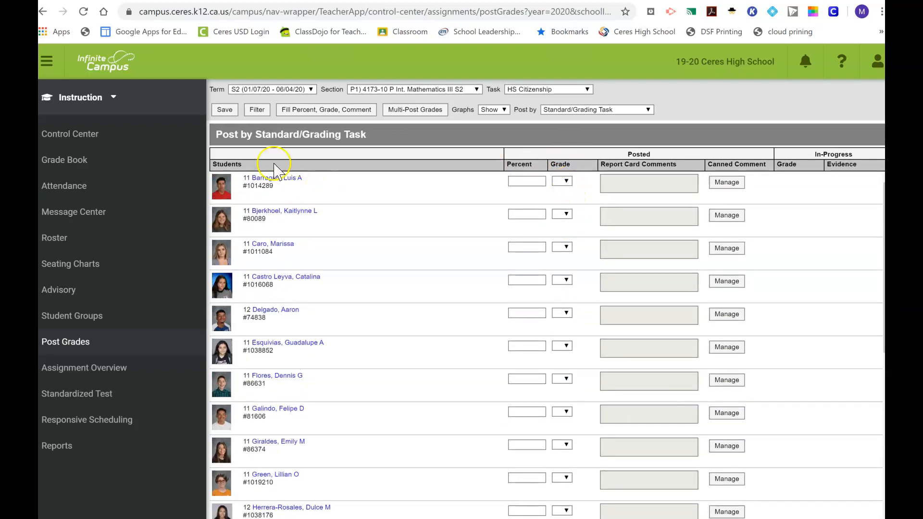
pyautogui.click(561, 181)
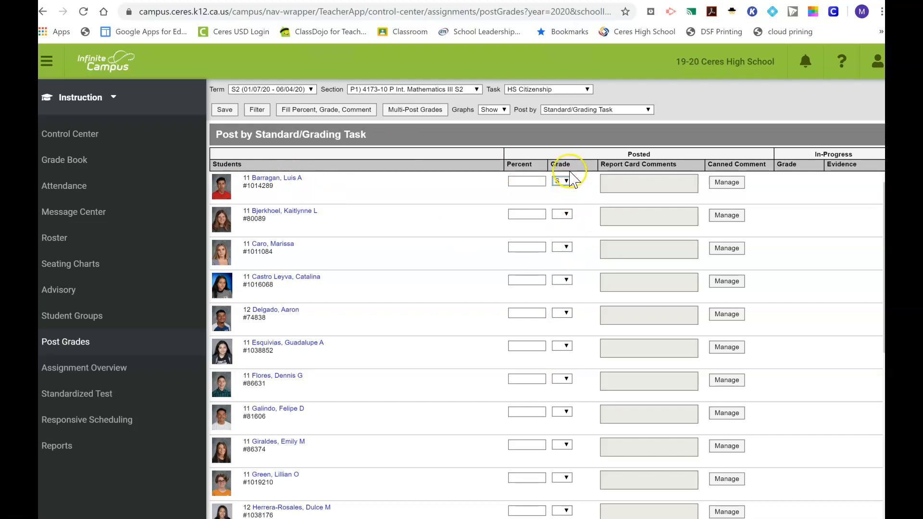
pyautogui.click(562, 181)
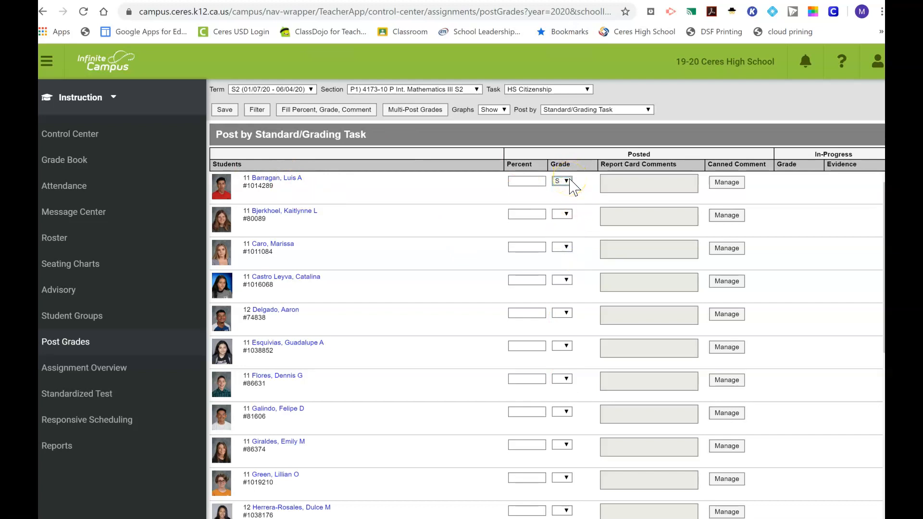
pyautogui.click(560, 181)
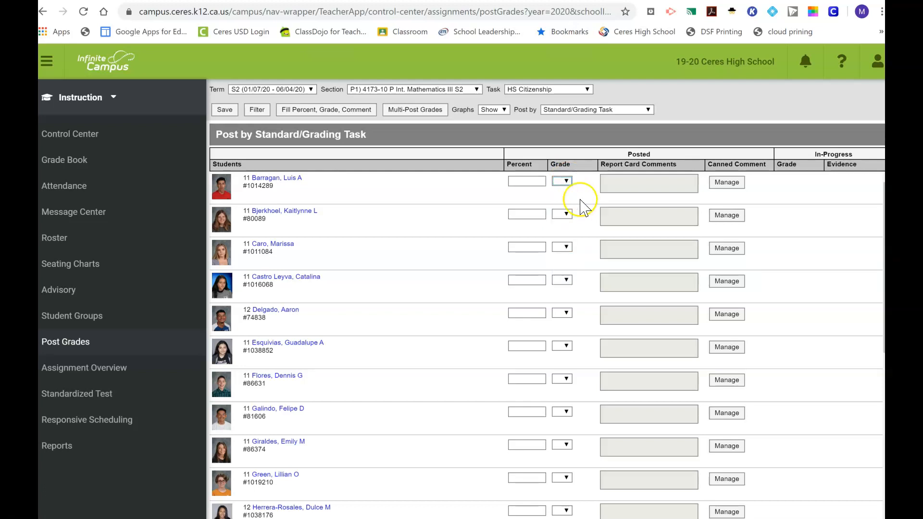
pyautogui.scroll(-3)
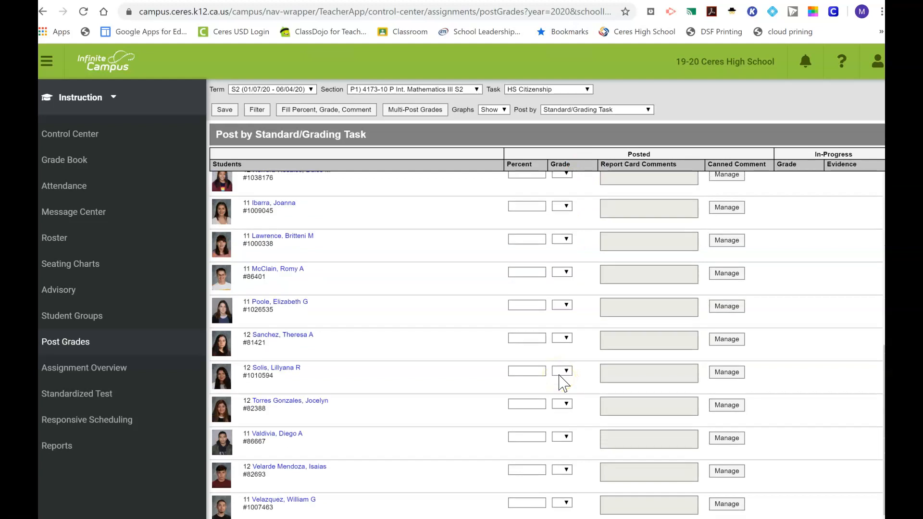
pyautogui.scroll(3)
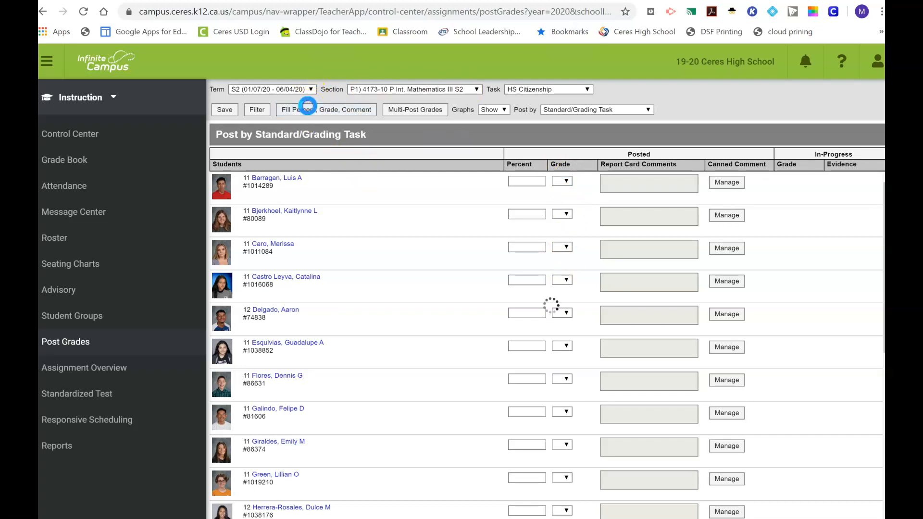
# Reapply the blank Grade fill to all period 1 students and confirm it
pyautogui.click(326, 110)
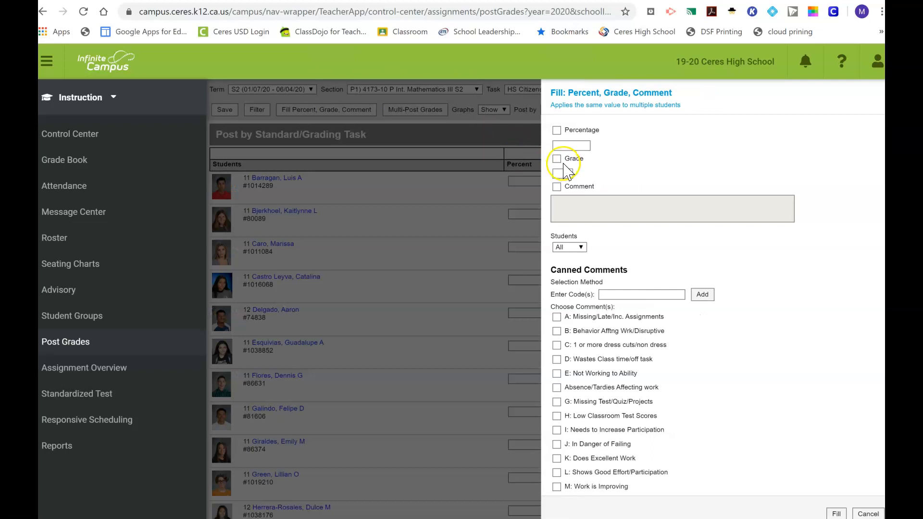
pyautogui.click(556, 158)
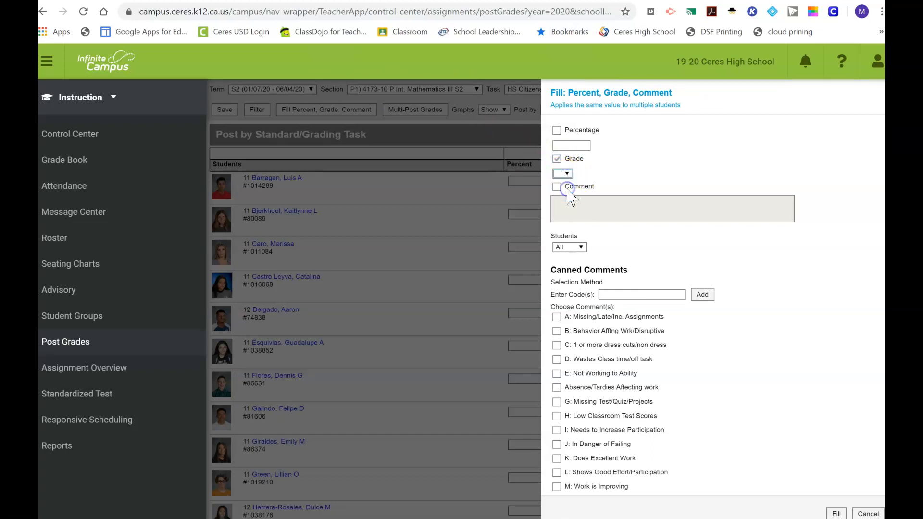
pyautogui.click(557, 187)
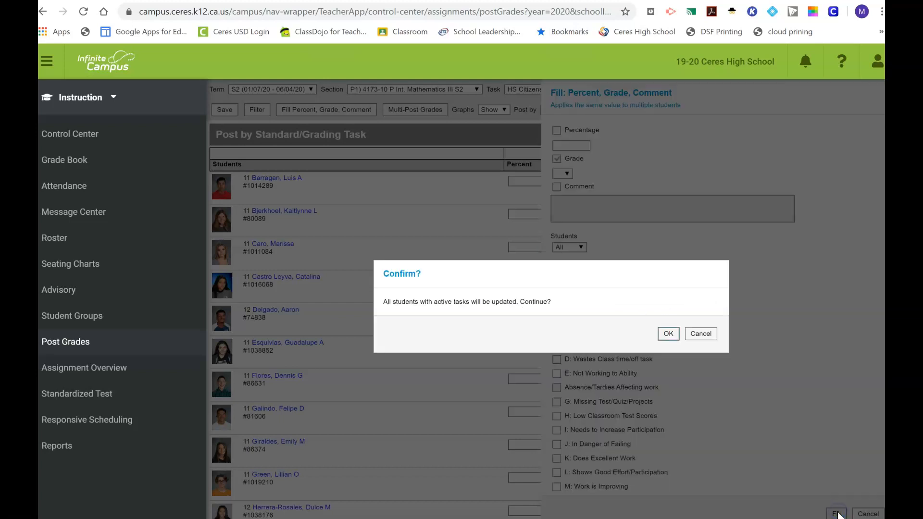
pyautogui.click(667, 333)
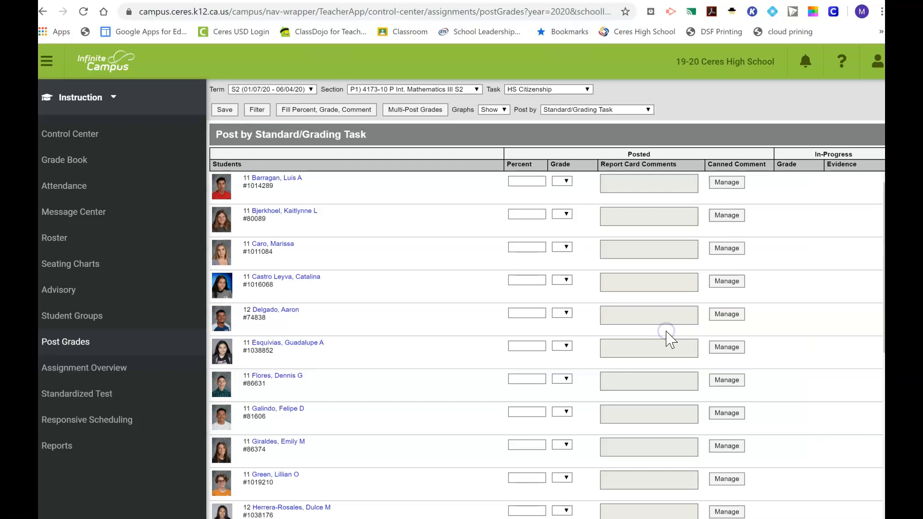
pyautogui.moveTo(560, 492)
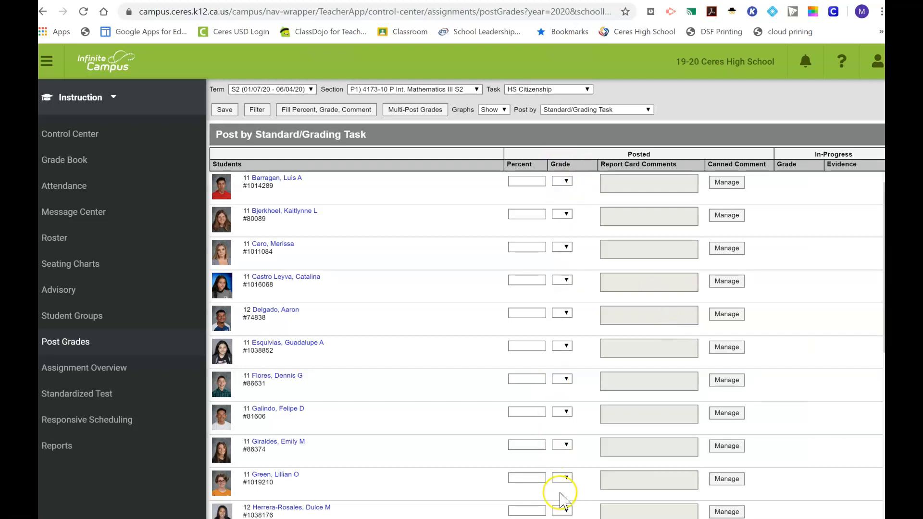
pyautogui.moveTo(285, 124)
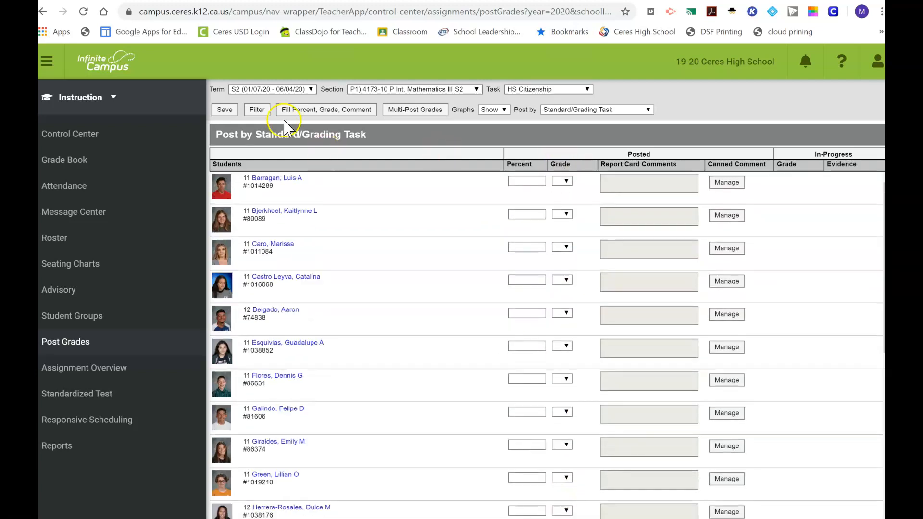
# Save the blank citizenship grades and bring up the section list
pyautogui.click(224, 110)
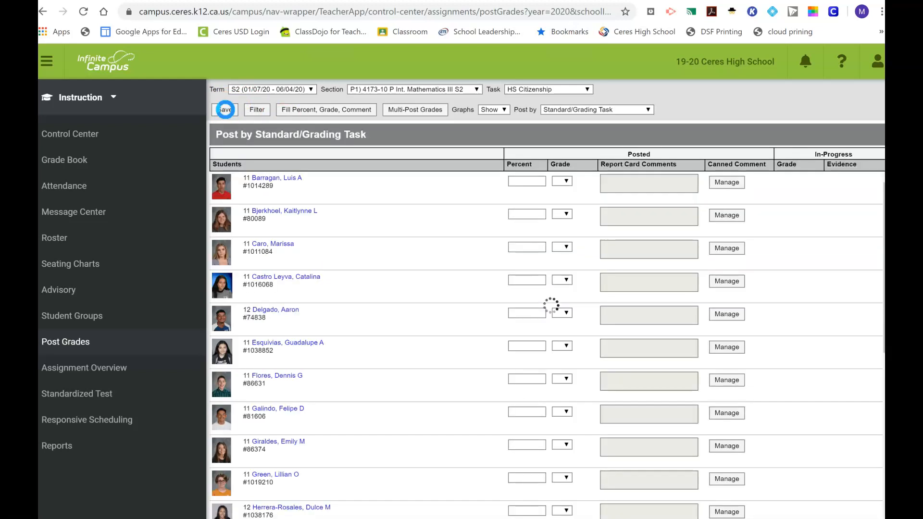
pyautogui.click(413, 88)
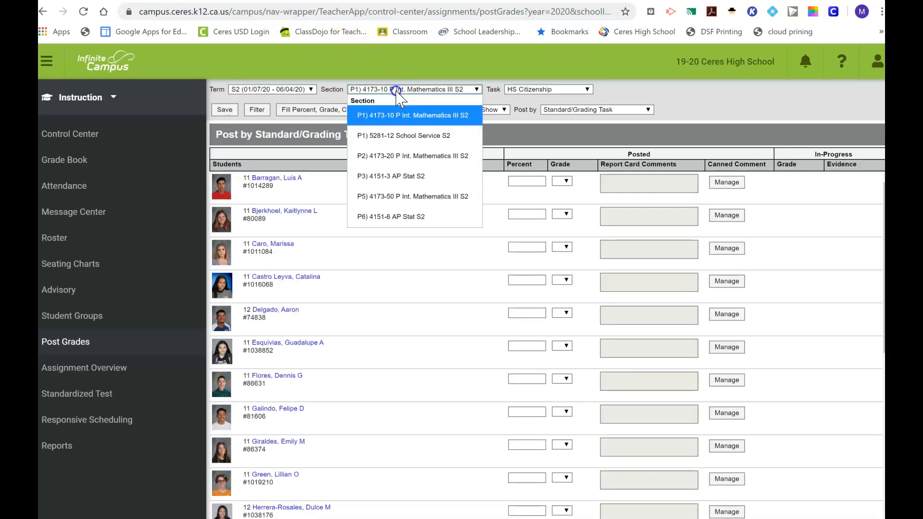
pyautogui.moveTo(410, 136)
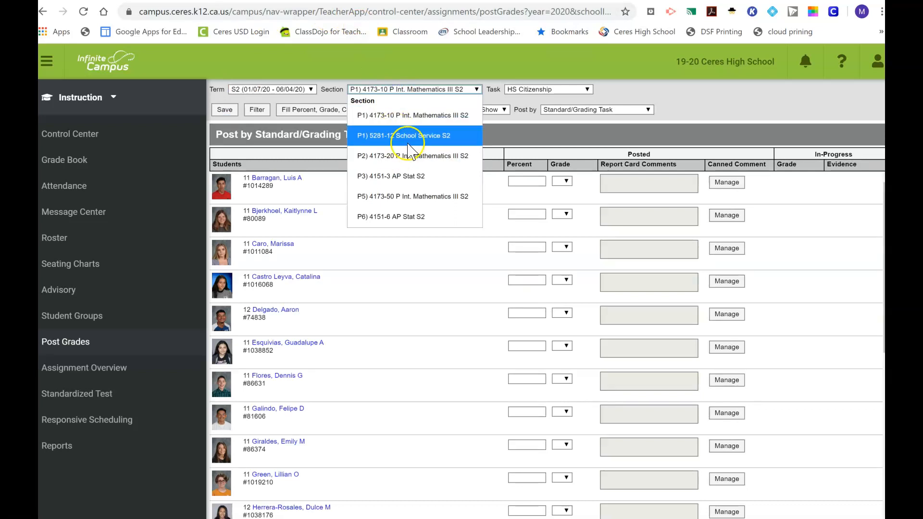
# Move through P1 School Service S2 toward the P2 Int. Mathematics III S2 section
pyautogui.click(403, 136)
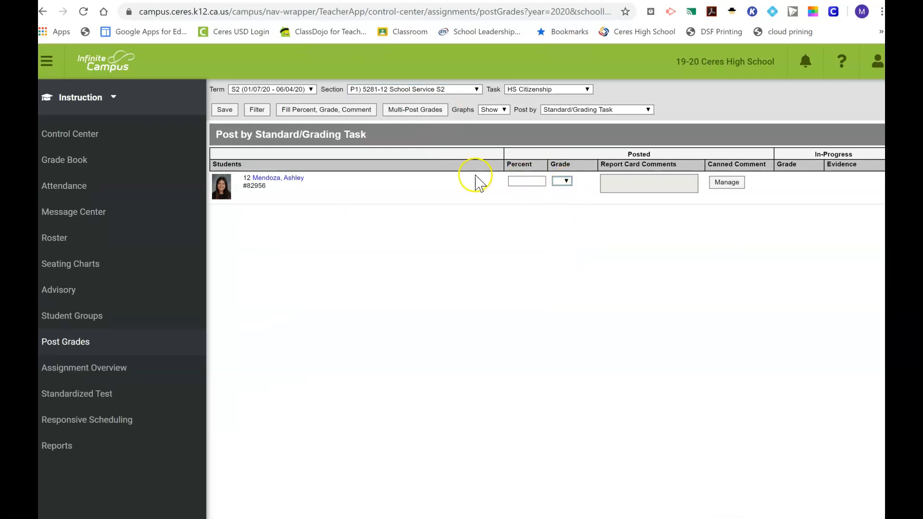
pyautogui.click(224, 109)
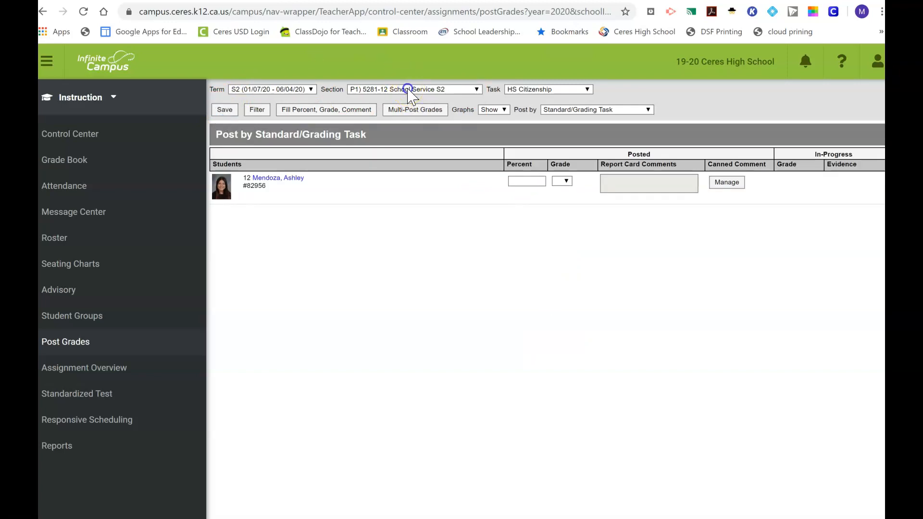
pyautogui.click(414, 89)
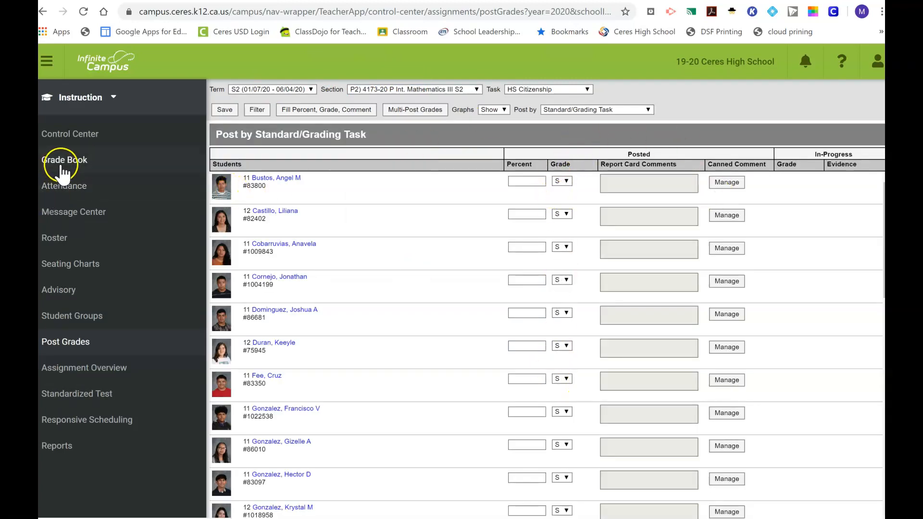
# Open the Grade Book for period 2, where every student still shows an S grade
pyautogui.click(64, 159)
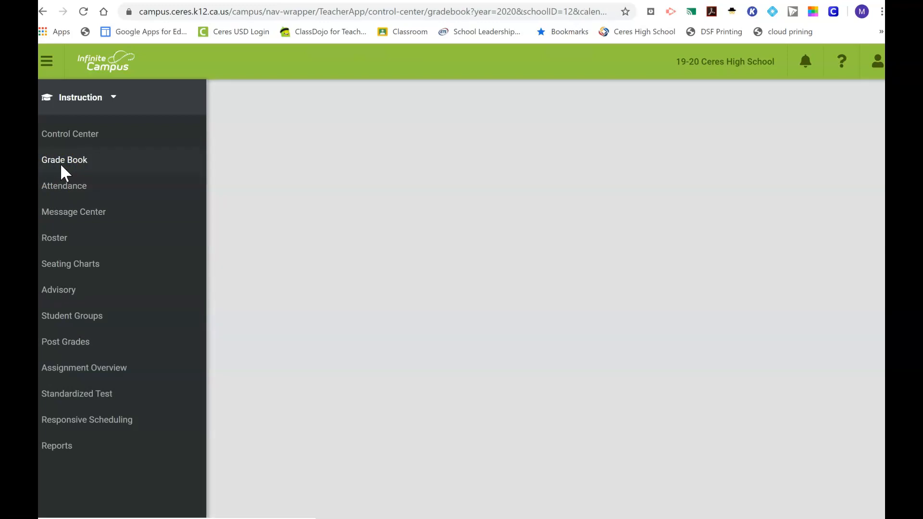
pyautogui.click(64, 159)
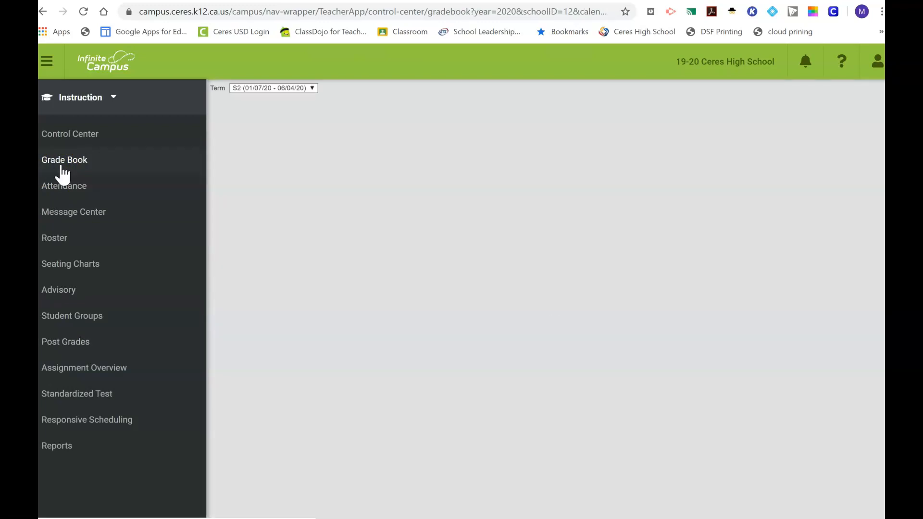
pyautogui.click(64, 160)
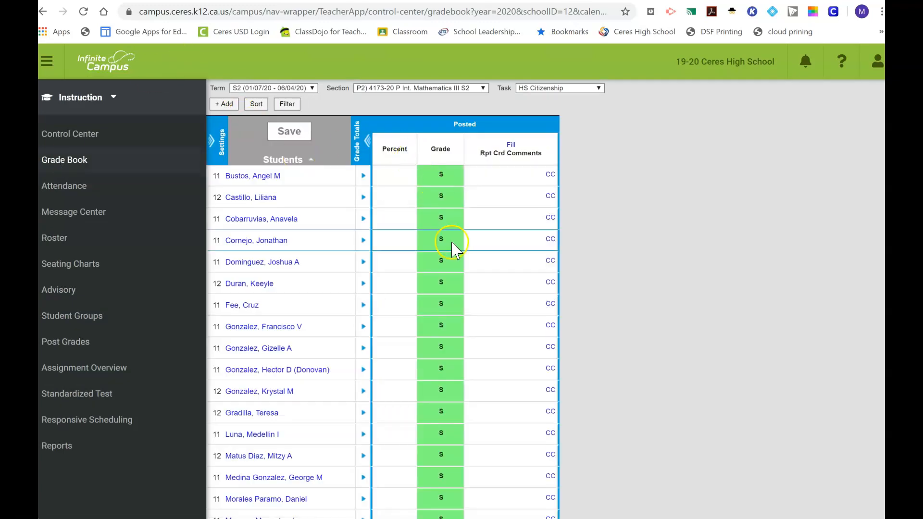
pyautogui.scroll(-3)
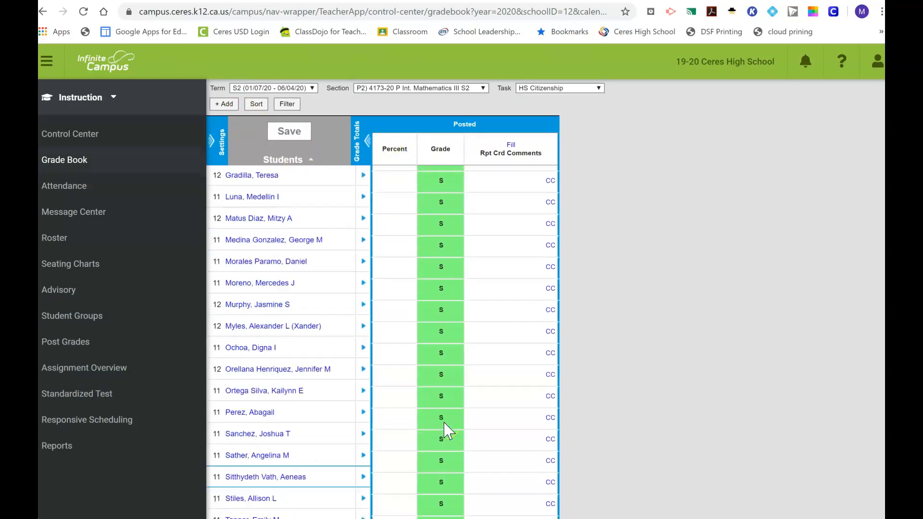